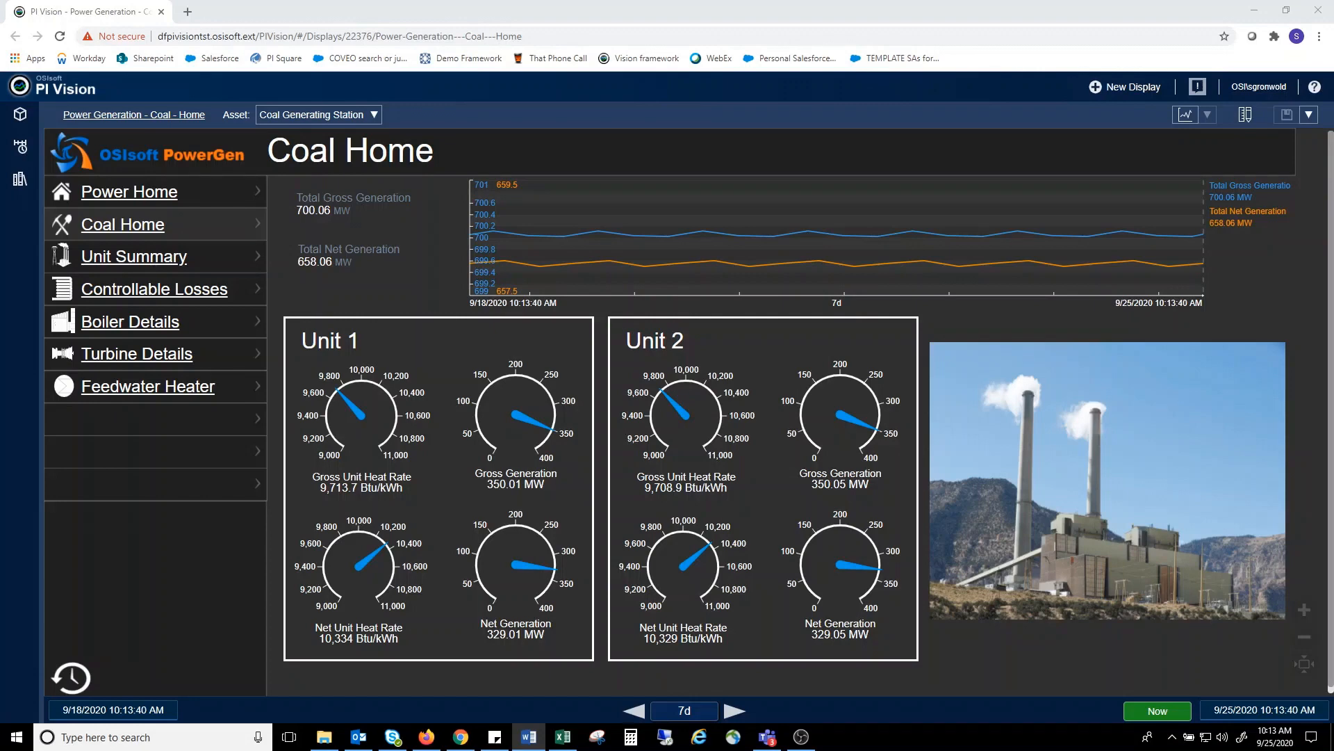
{"action": "mouse_move", "coordinate": [1144, 451]}
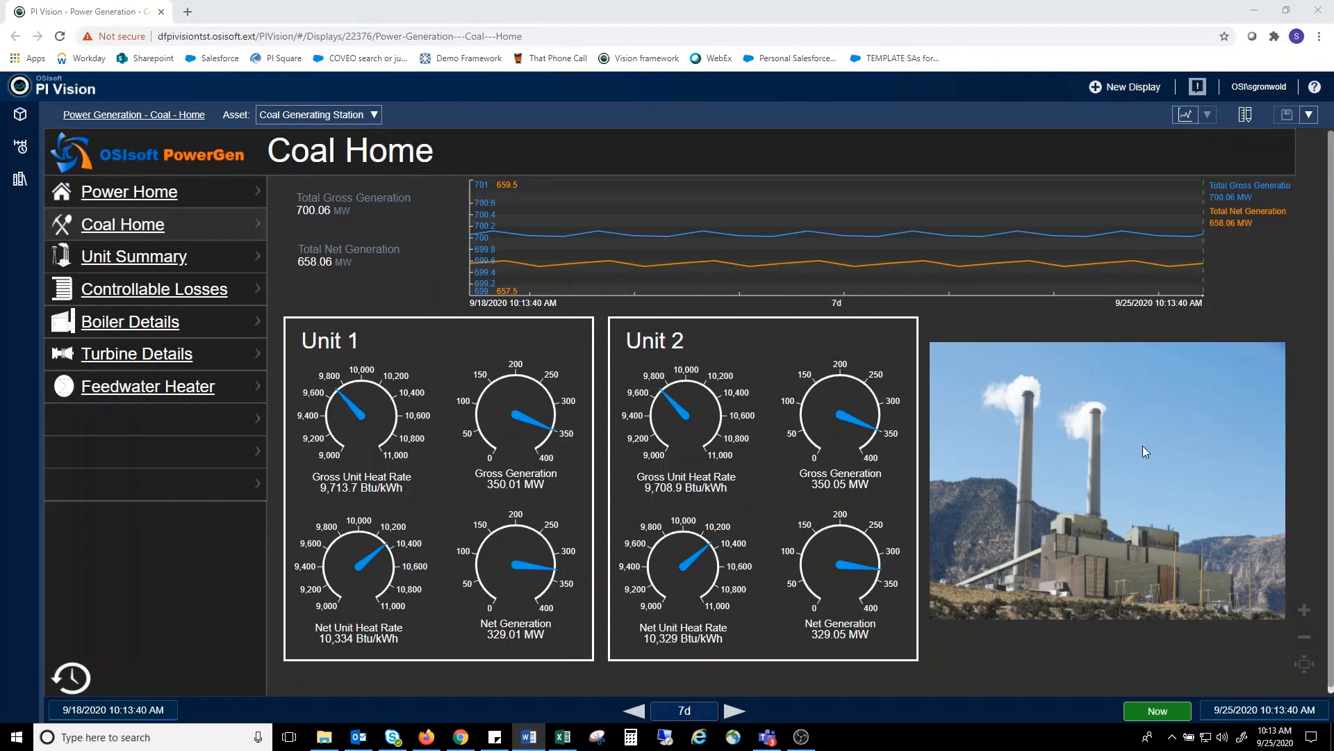
{"action": "mouse_move", "coordinate": [1124, 486]}
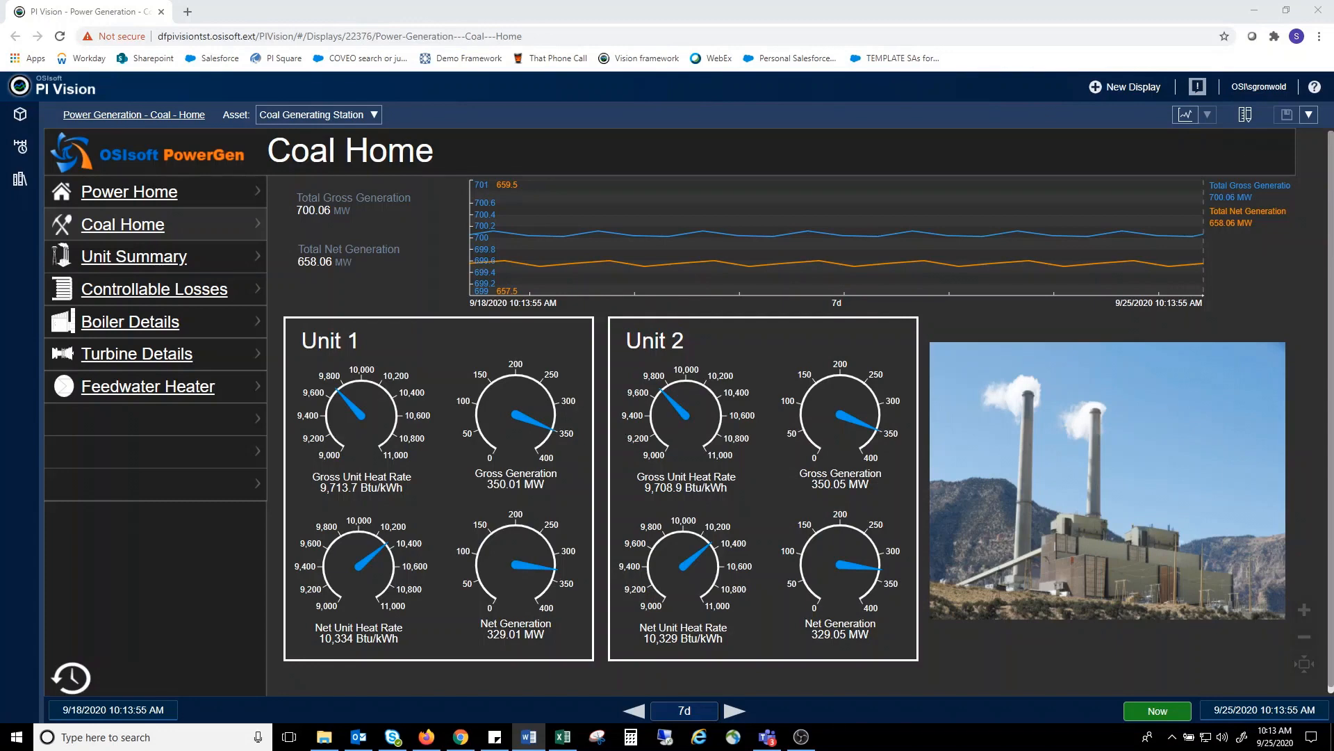
{"action": "mouse_move", "coordinate": [346, 412]}
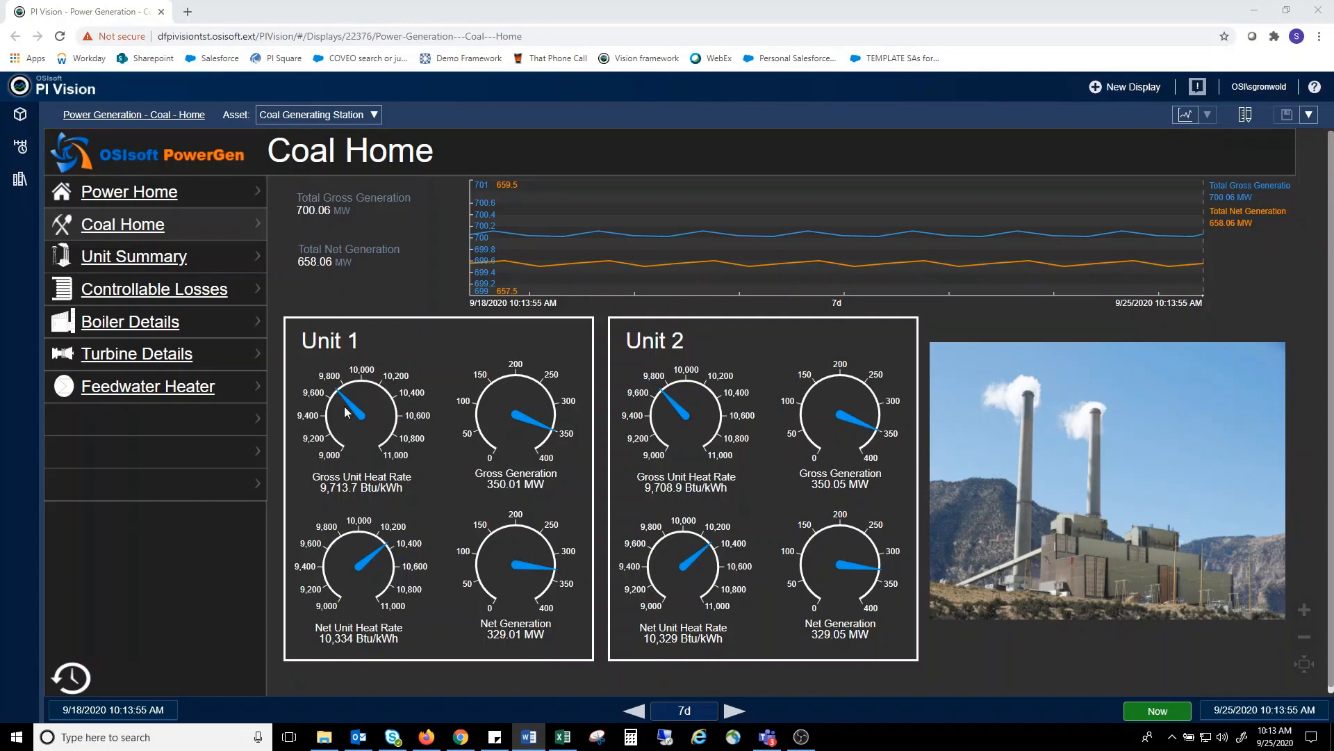
Open the Coal Unit Summary and switch its asset context to Unit 2.
{"action": "left_click", "coordinate": [133, 255]}
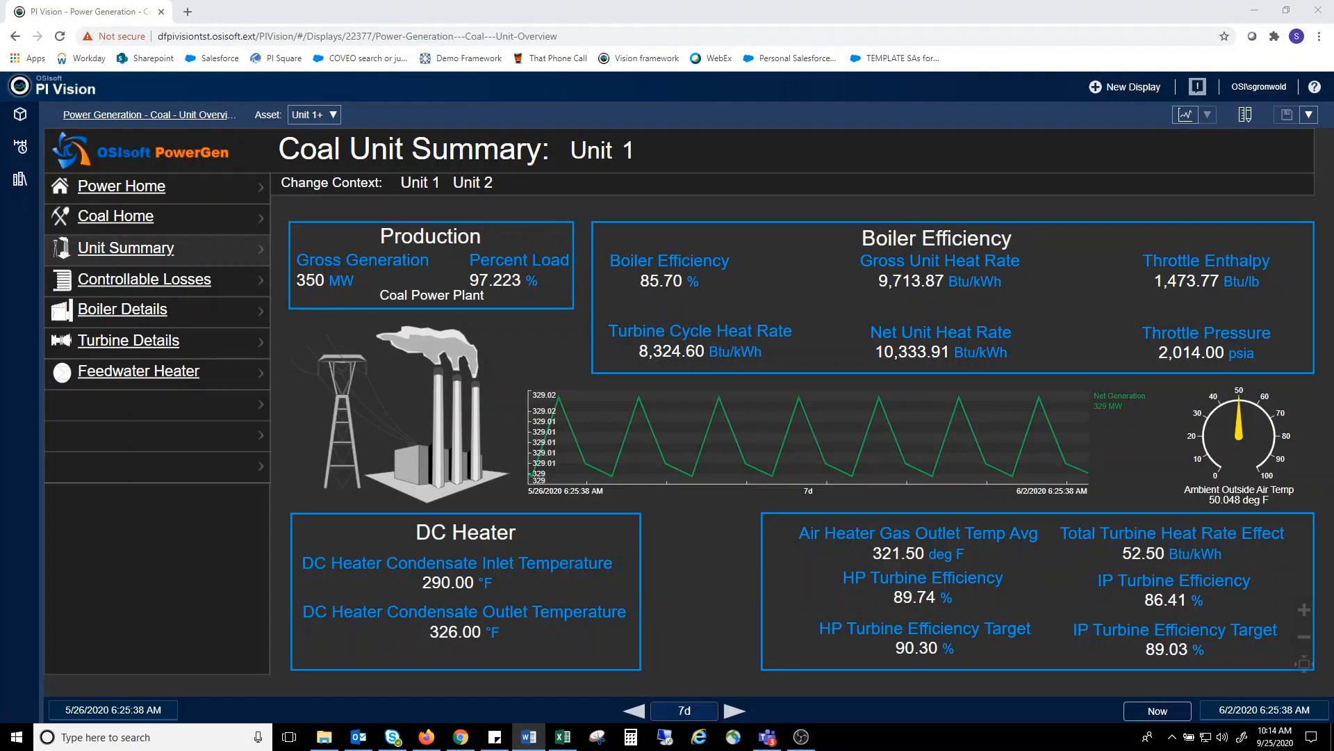
{"action": "mouse_move", "coordinate": [962, 412]}
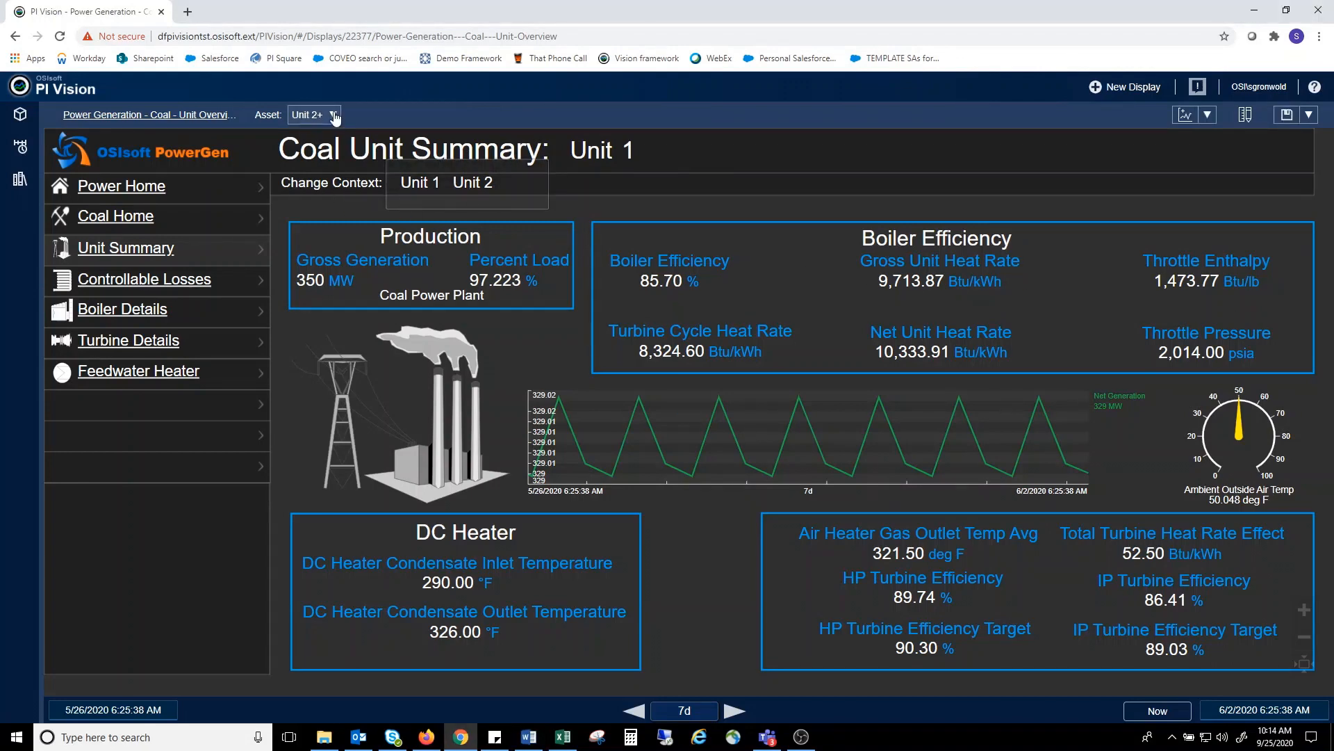
{"action": "left_click", "coordinate": [472, 182]}
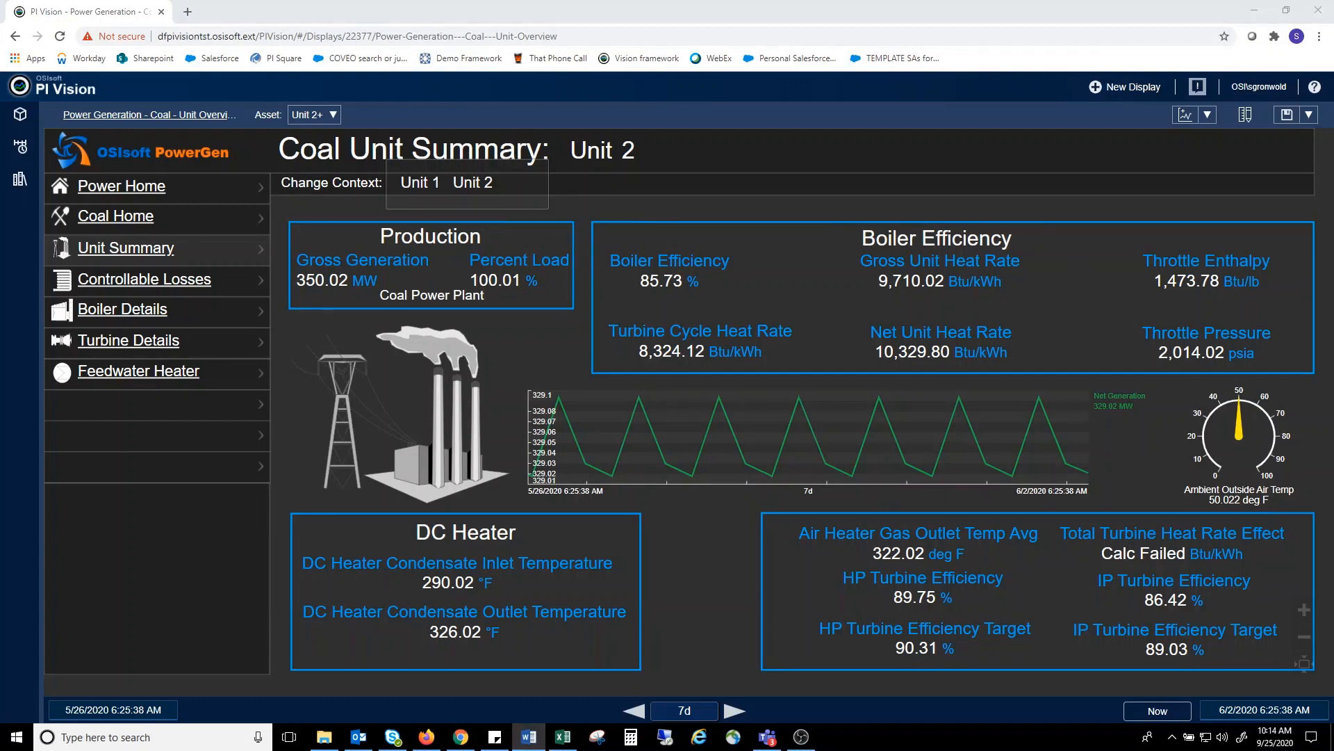
{"action": "mouse_move", "coordinate": [109, 317]}
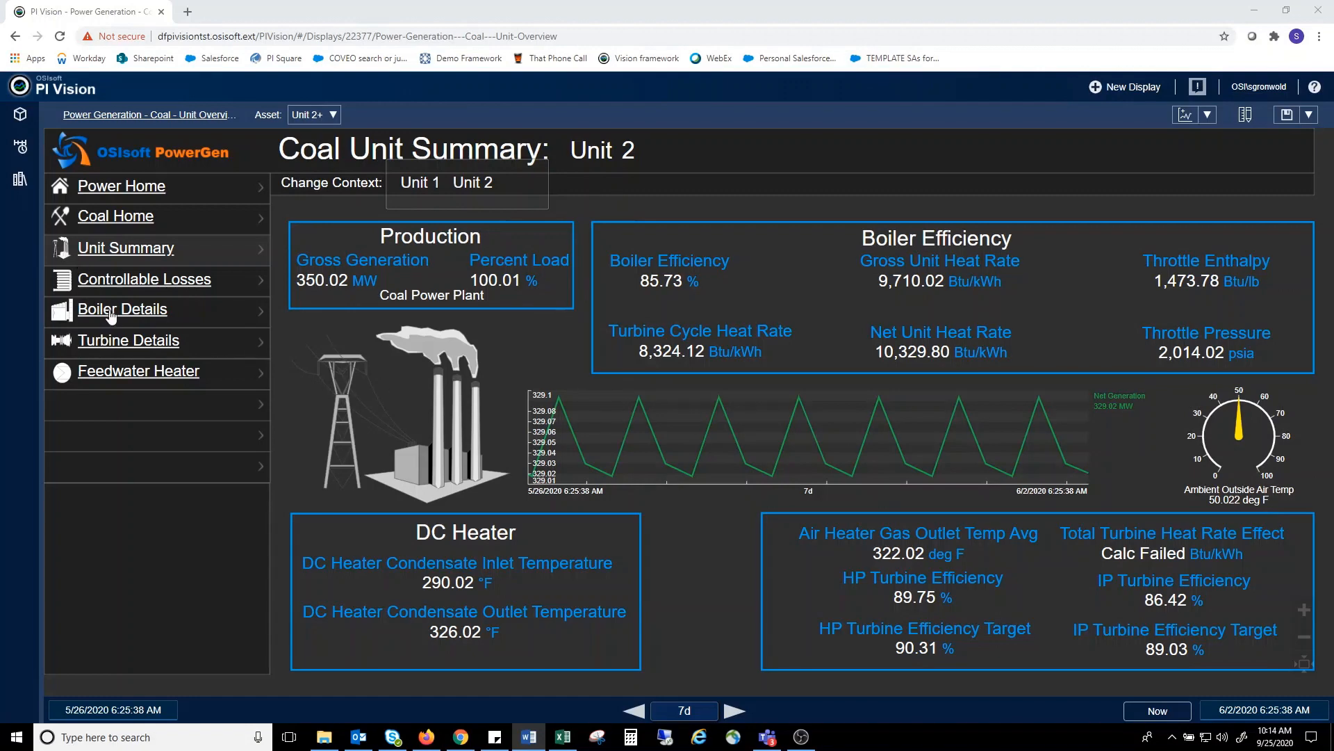
Open Boiler Details for Unit 1 and check the Asset switcher's choices.
{"action": "left_click", "coordinate": [122, 309]}
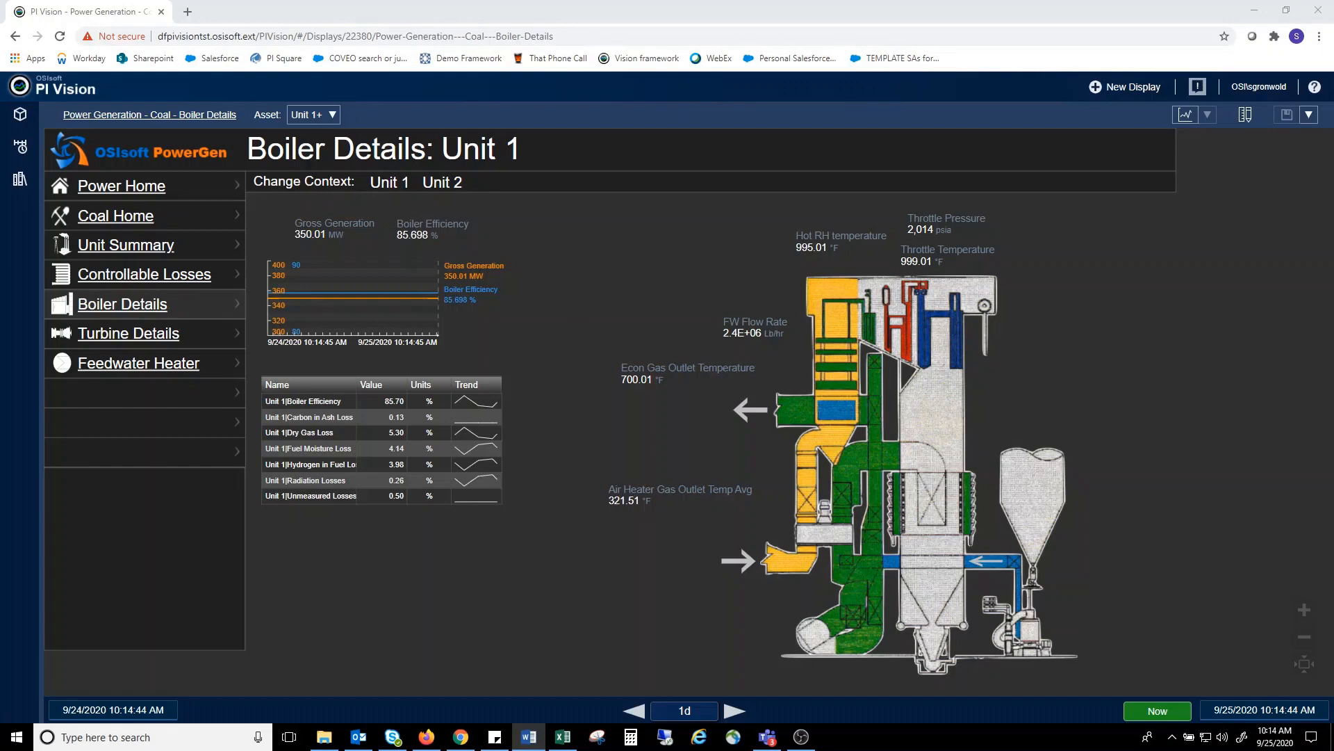
{"action": "mouse_move", "coordinate": [926, 408]}
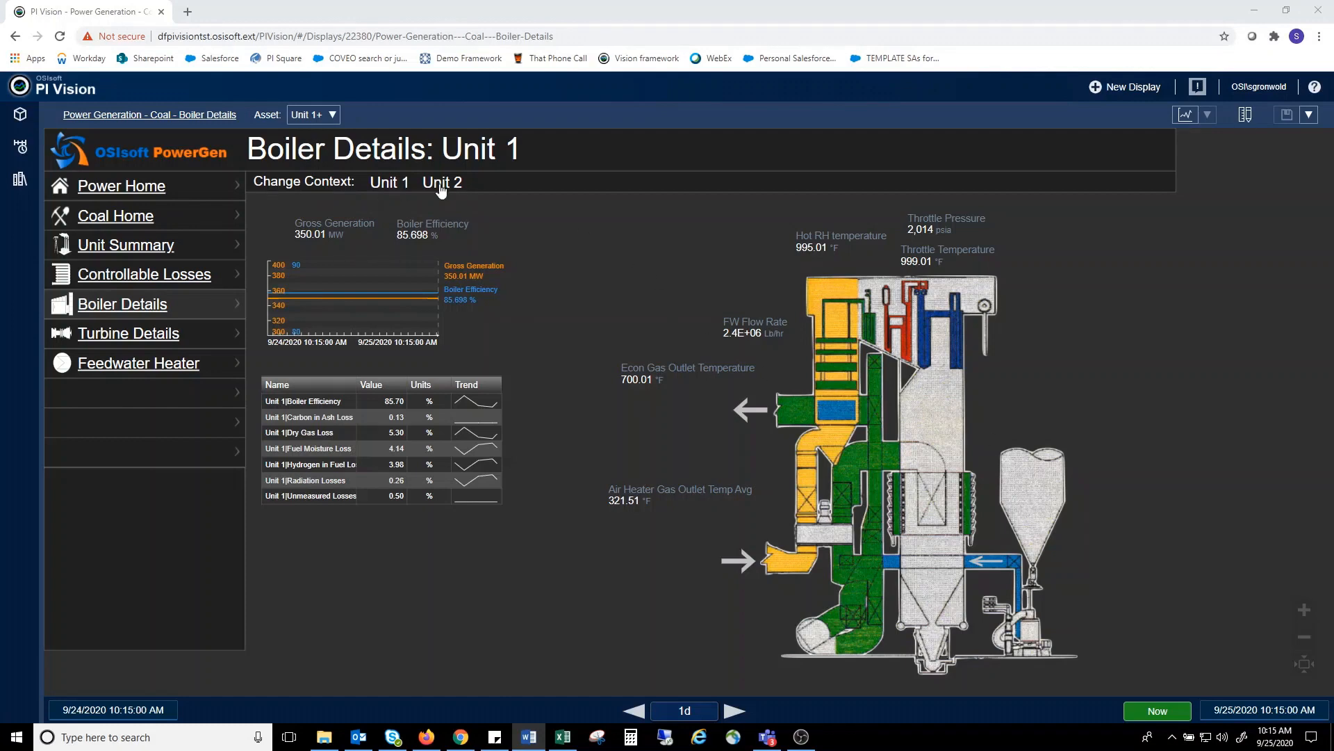
{"action": "left_click", "coordinate": [332, 114]}
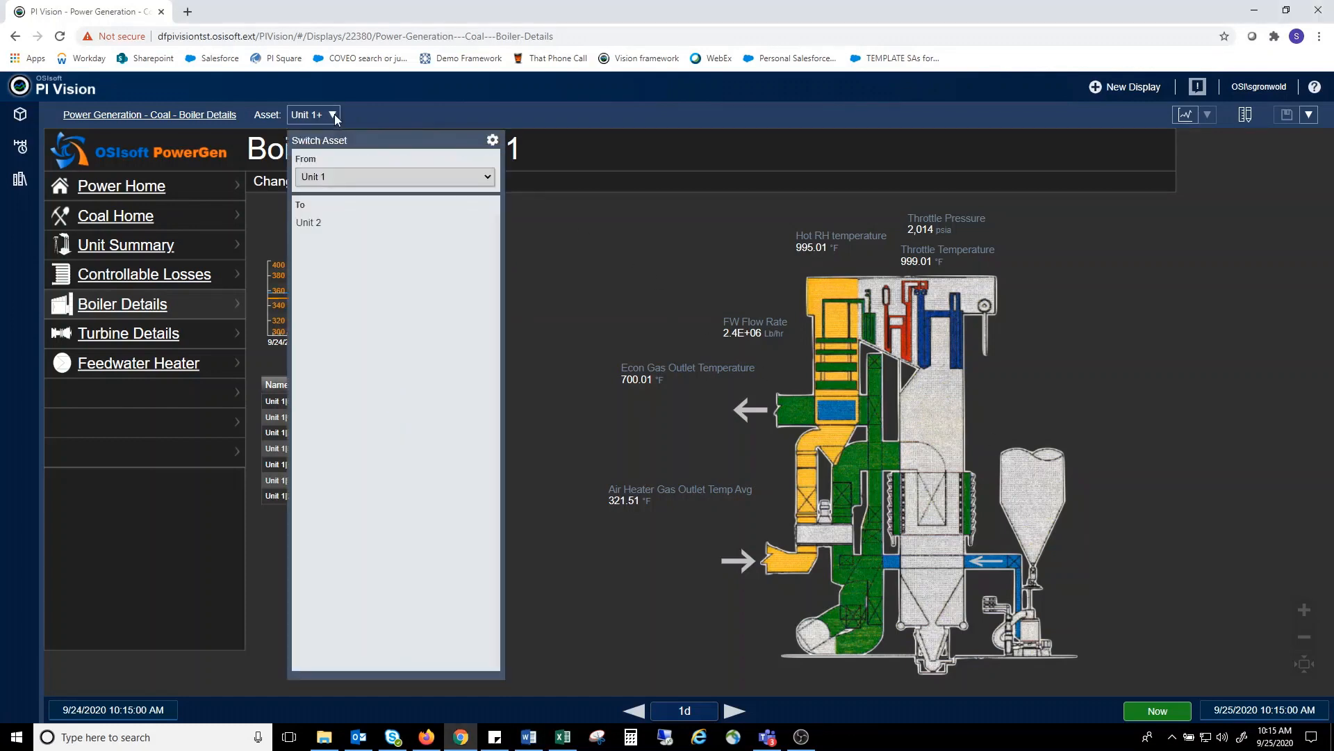
{"action": "mouse_move", "coordinate": [492, 117]}
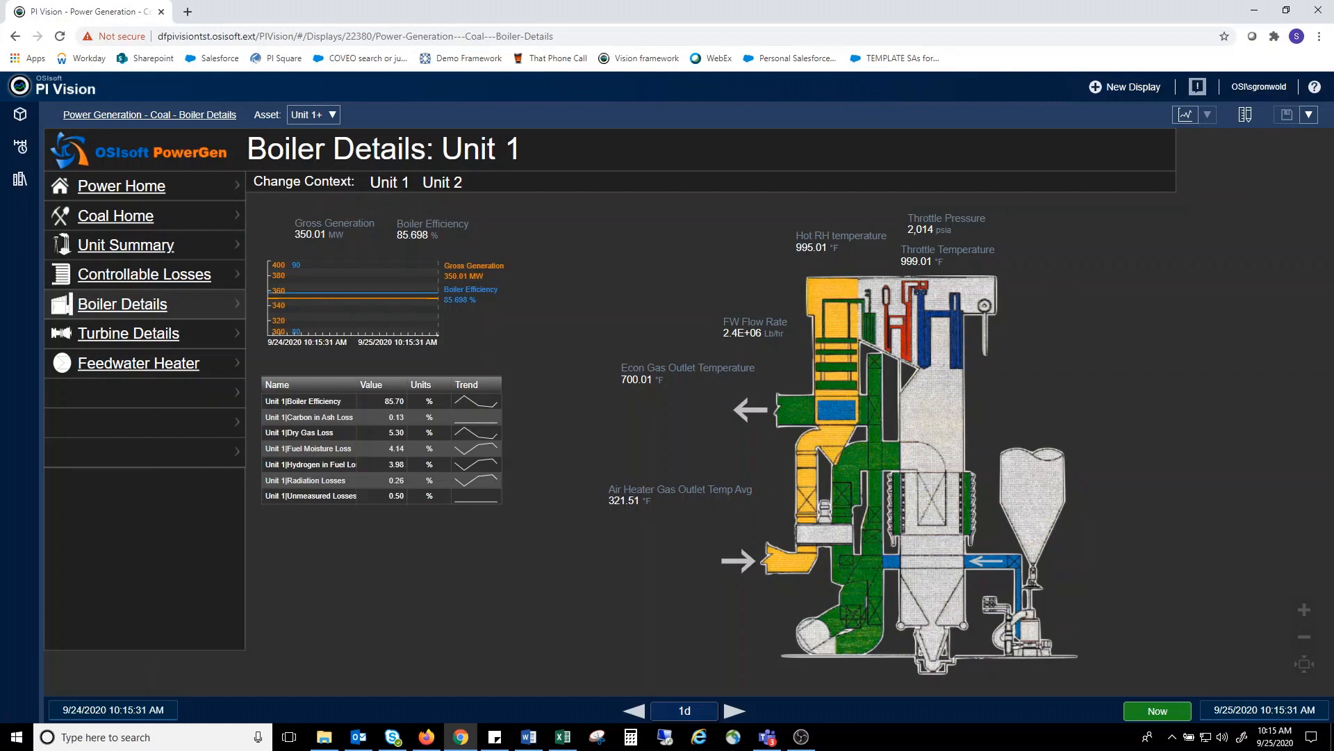
{"action": "mouse_move", "coordinate": [1039, 552]}
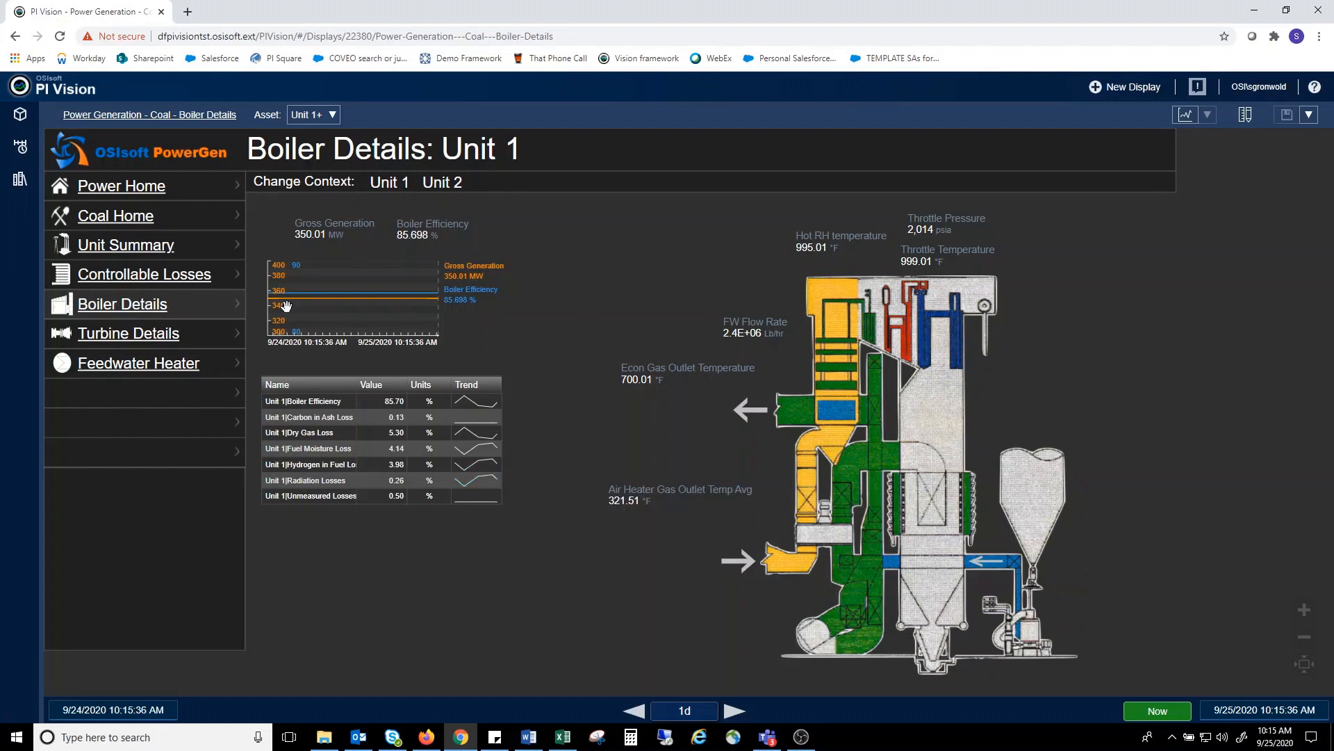
{"action": "mouse_move", "coordinate": [754, 340]}
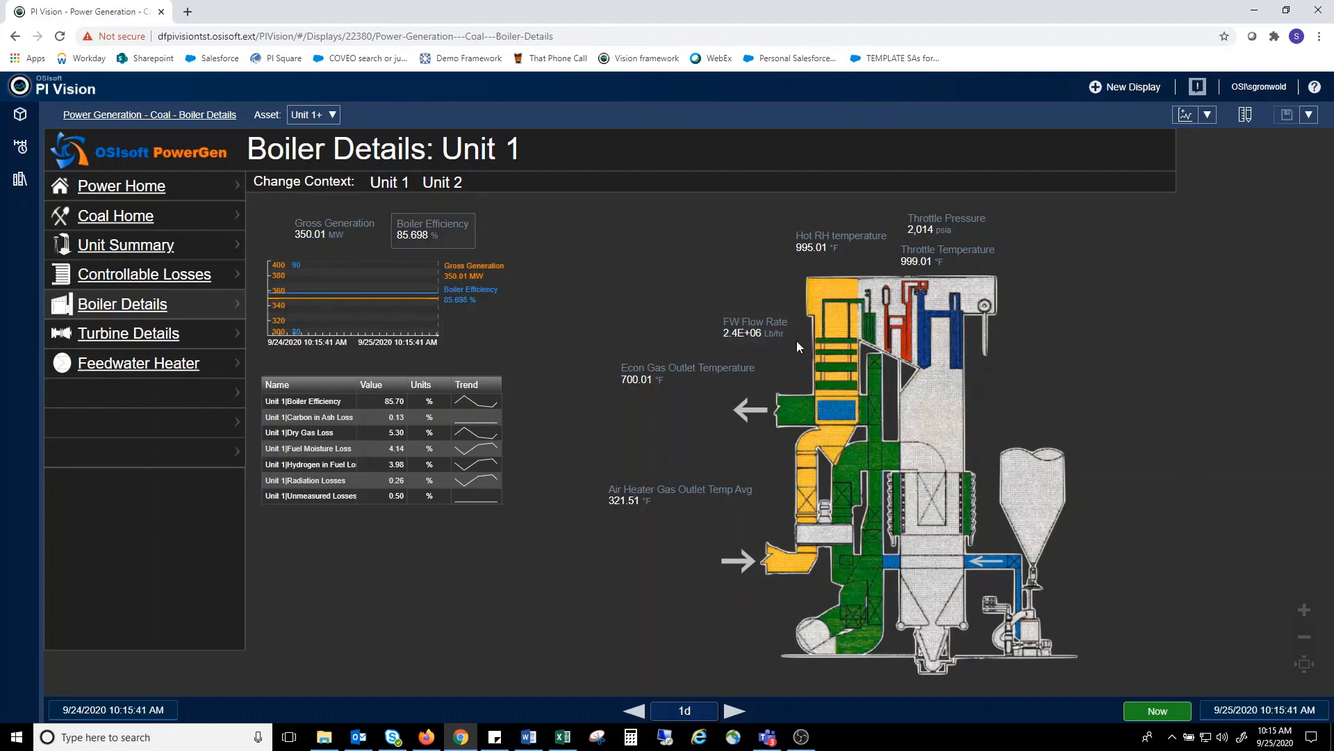
{"action": "mouse_move", "coordinate": [1204, 165]}
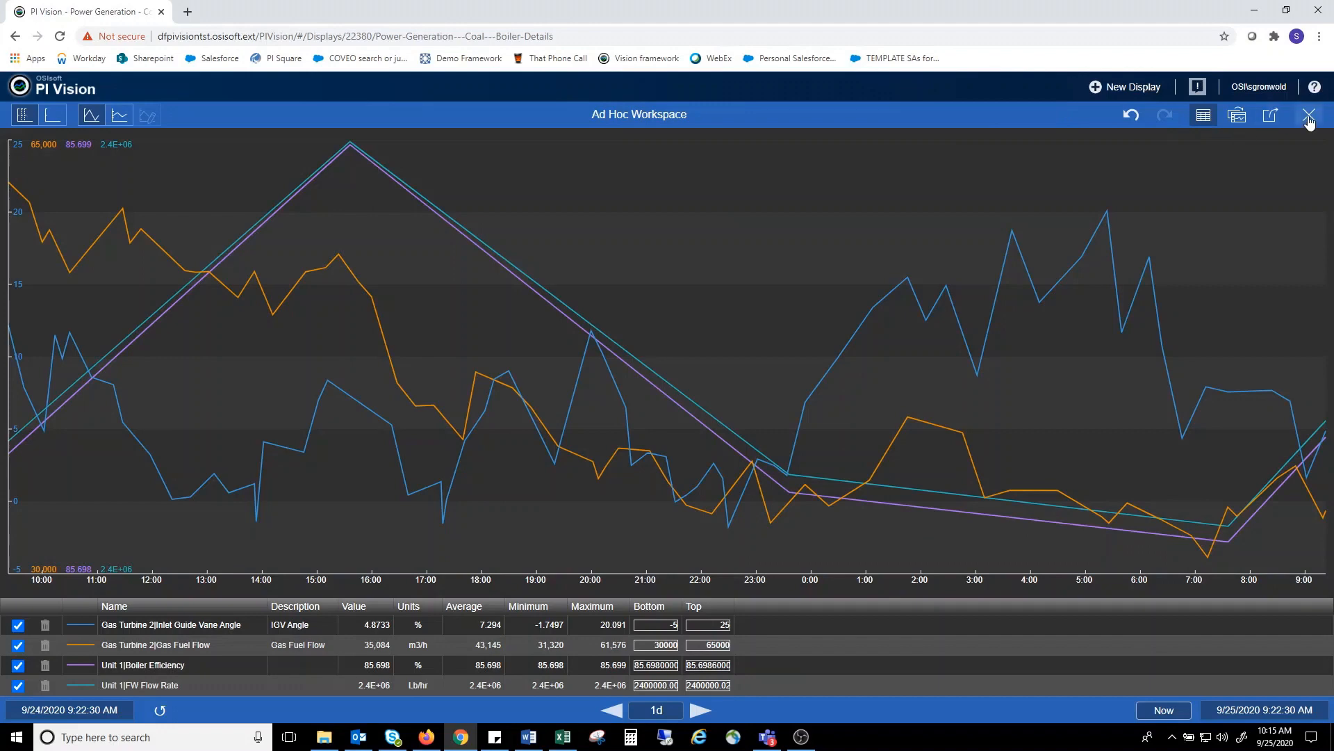
{"action": "left_click", "coordinate": [1310, 114]}
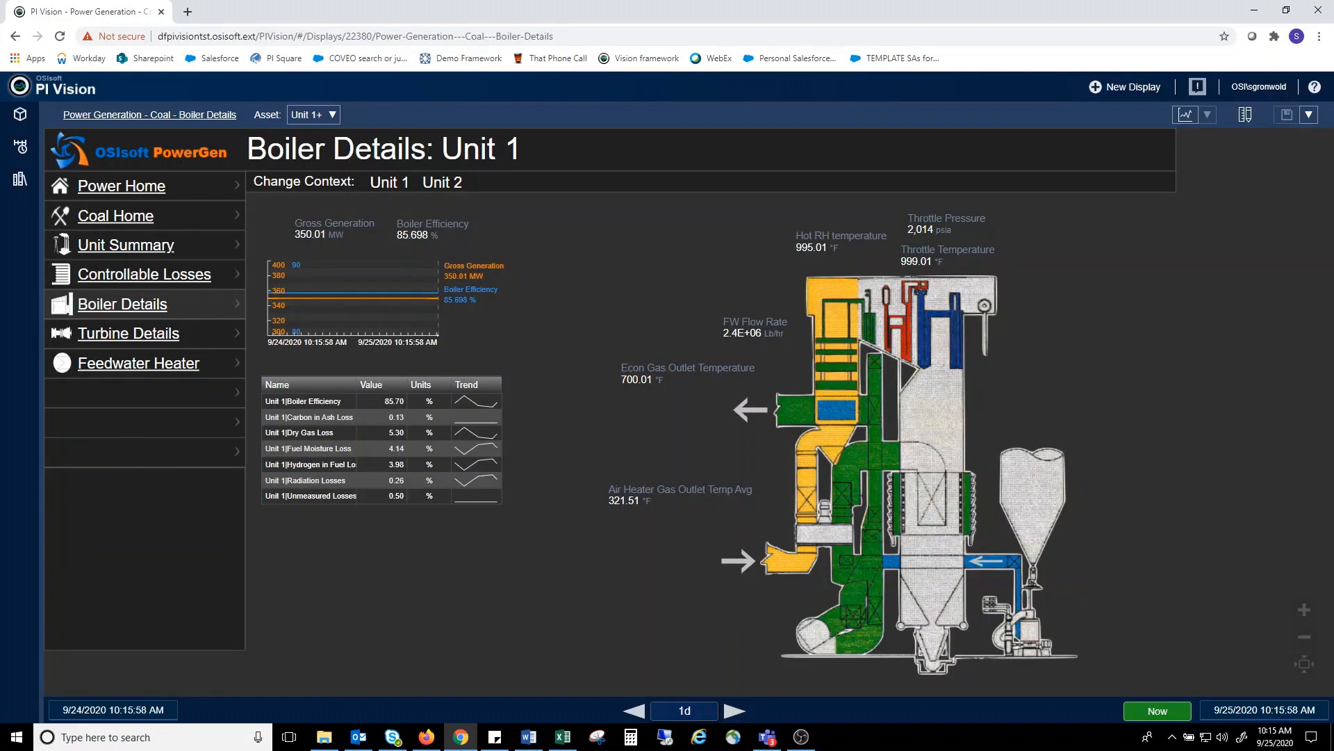
{"action": "mouse_move", "coordinate": [160, 335]}
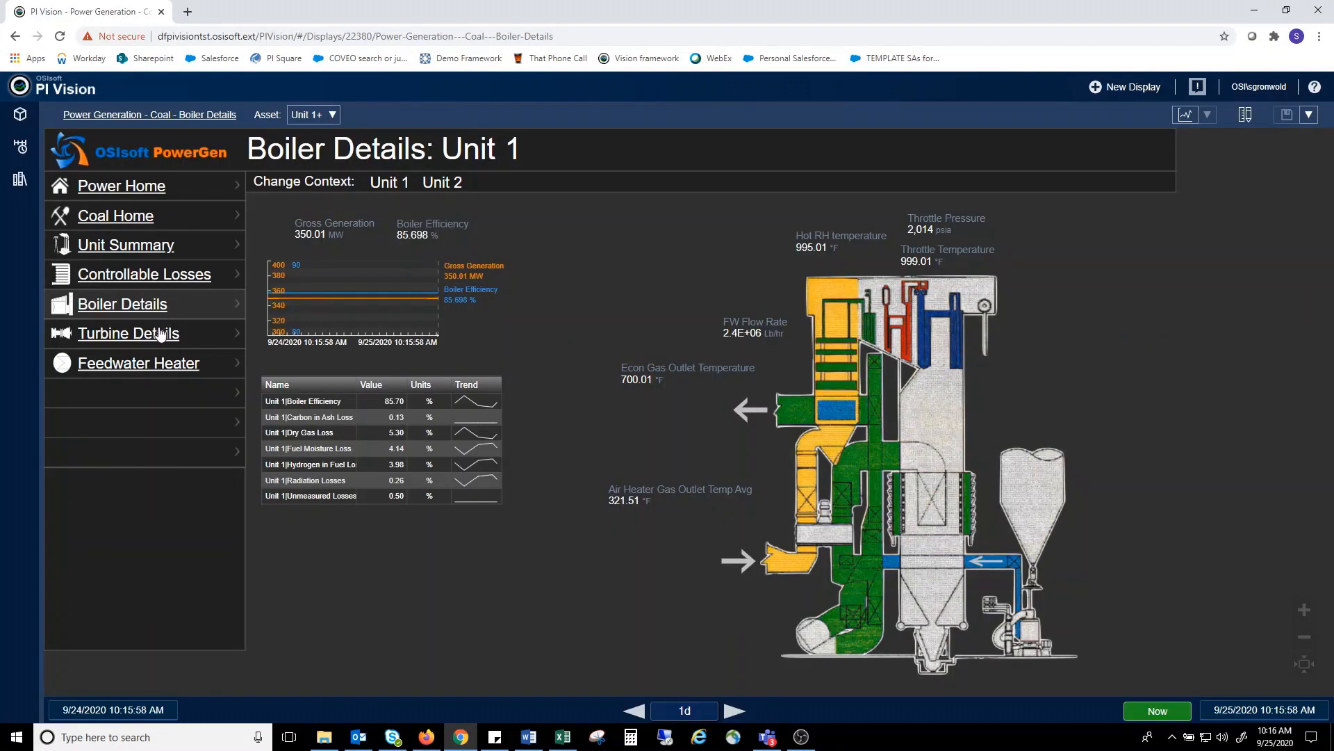
Open the Turbine Details schematic showing Unit 1 turbine stages and heaters.
{"action": "left_click", "coordinate": [128, 333]}
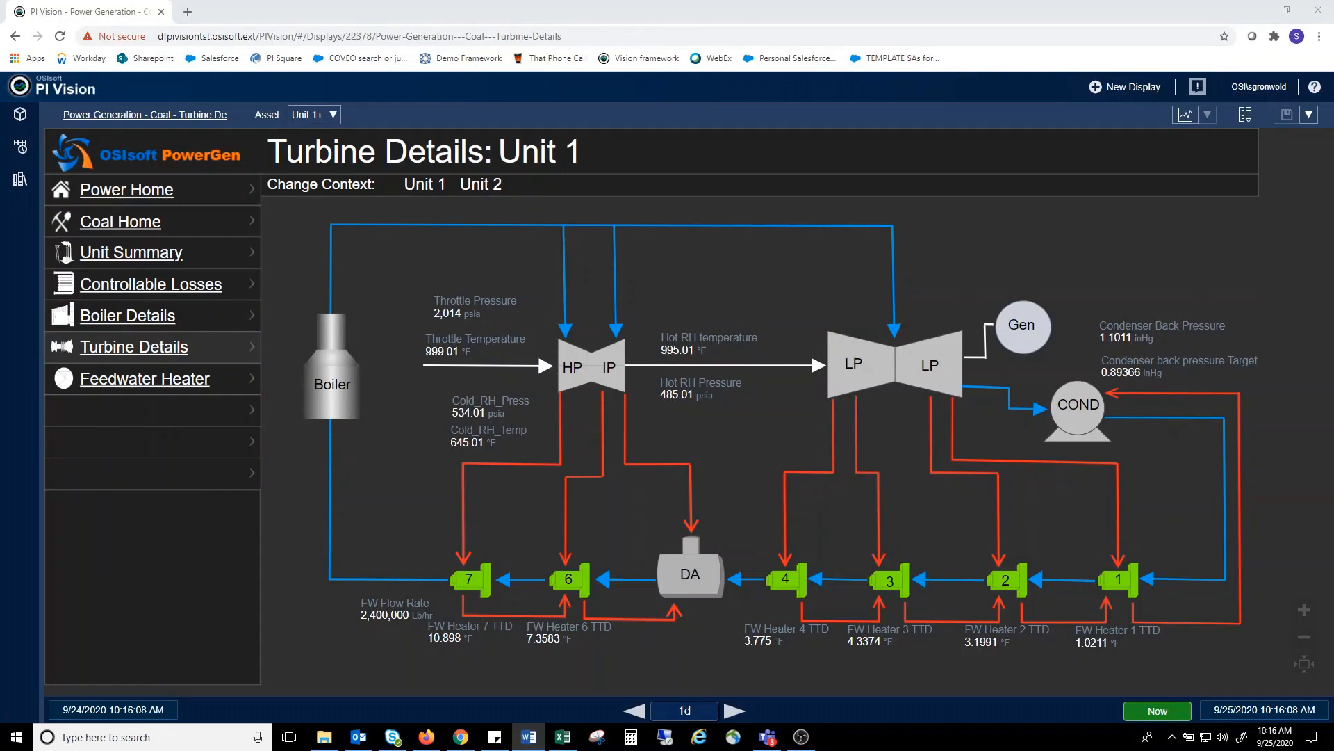
{"action": "mouse_move", "coordinate": [968, 585]}
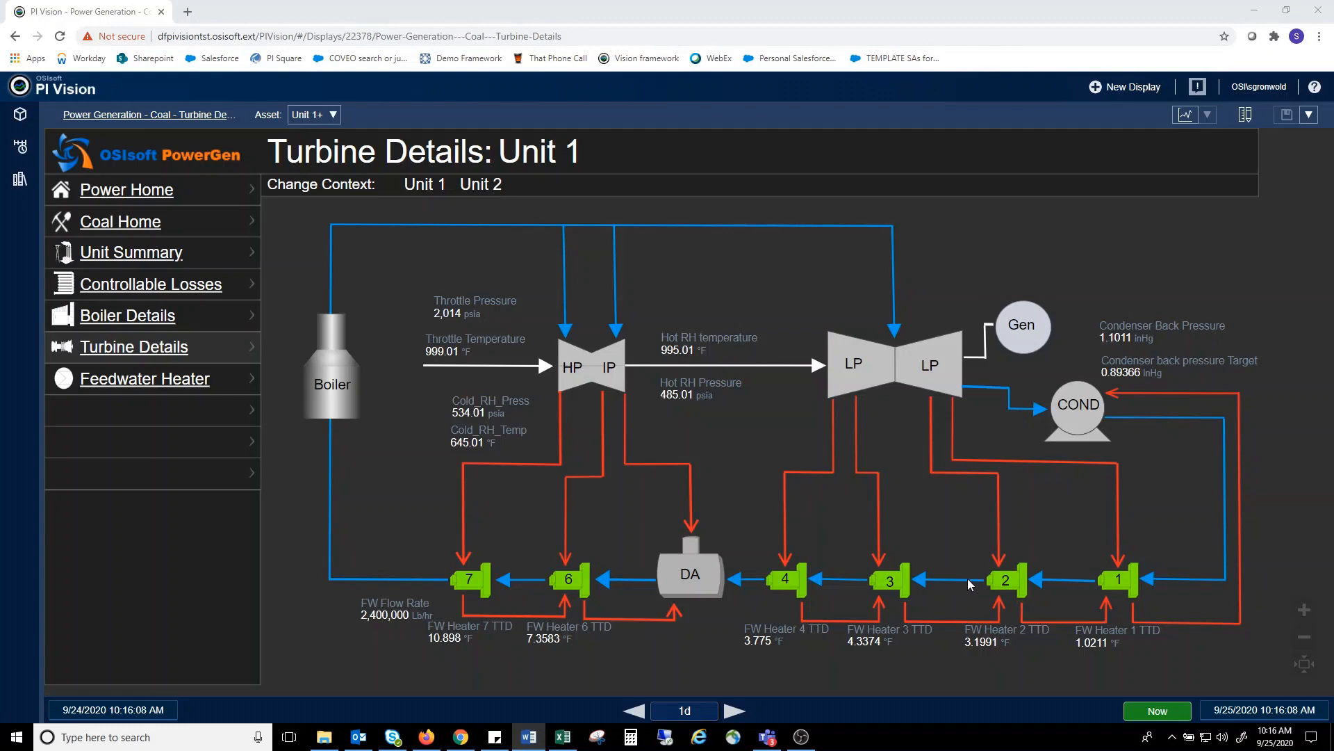
{"action": "mouse_move", "coordinate": [905, 593]}
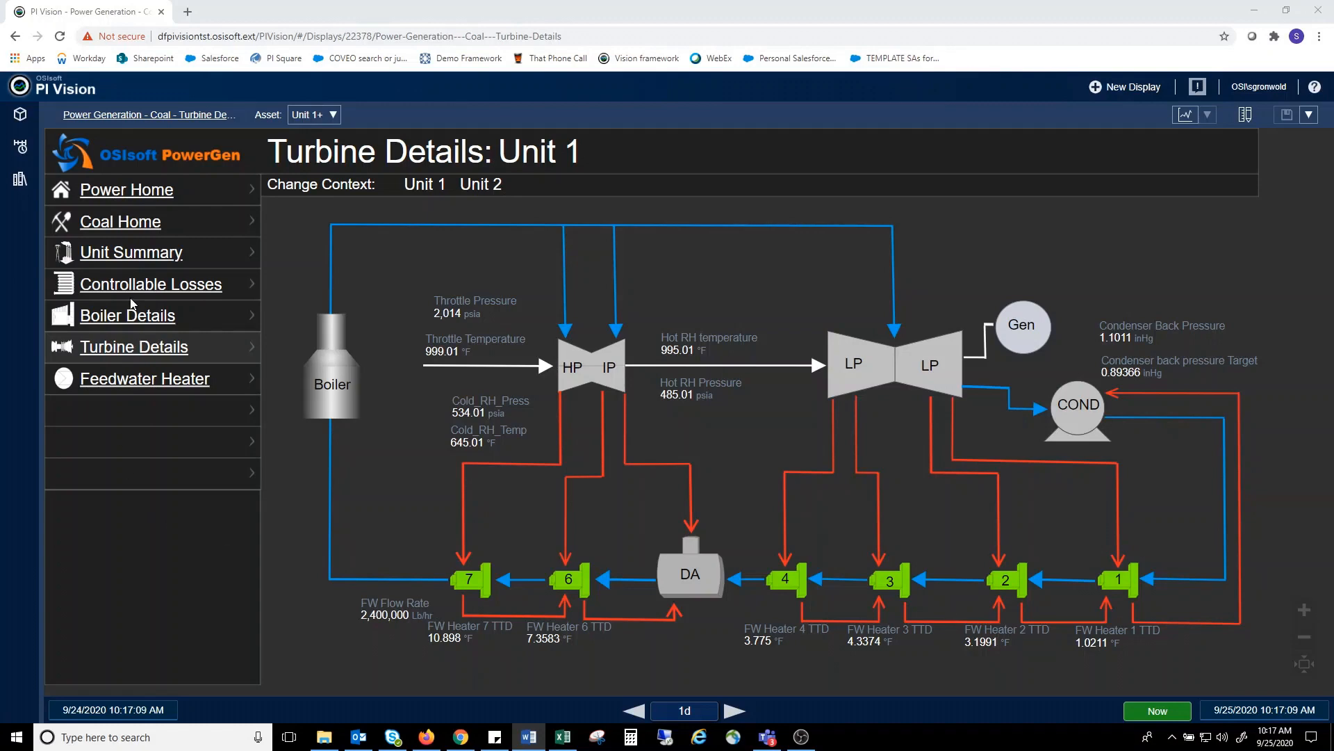
Open the Heat Rate Controllable Losses table comparing Unit 1 actual versus design values.
{"action": "left_click", "coordinate": [151, 284]}
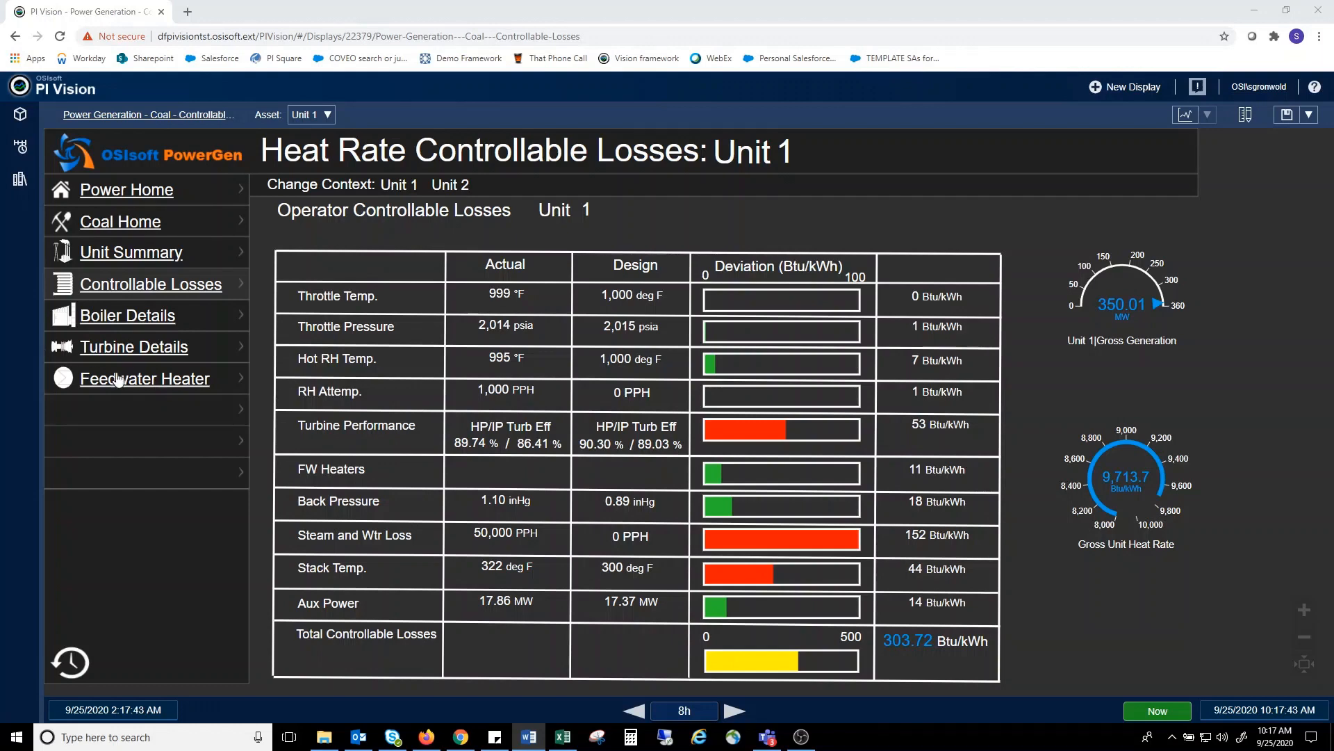
Open the Feedwater Heater display and switch context to heater FWH U1-4.
{"action": "left_click", "coordinate": [145, 378]}
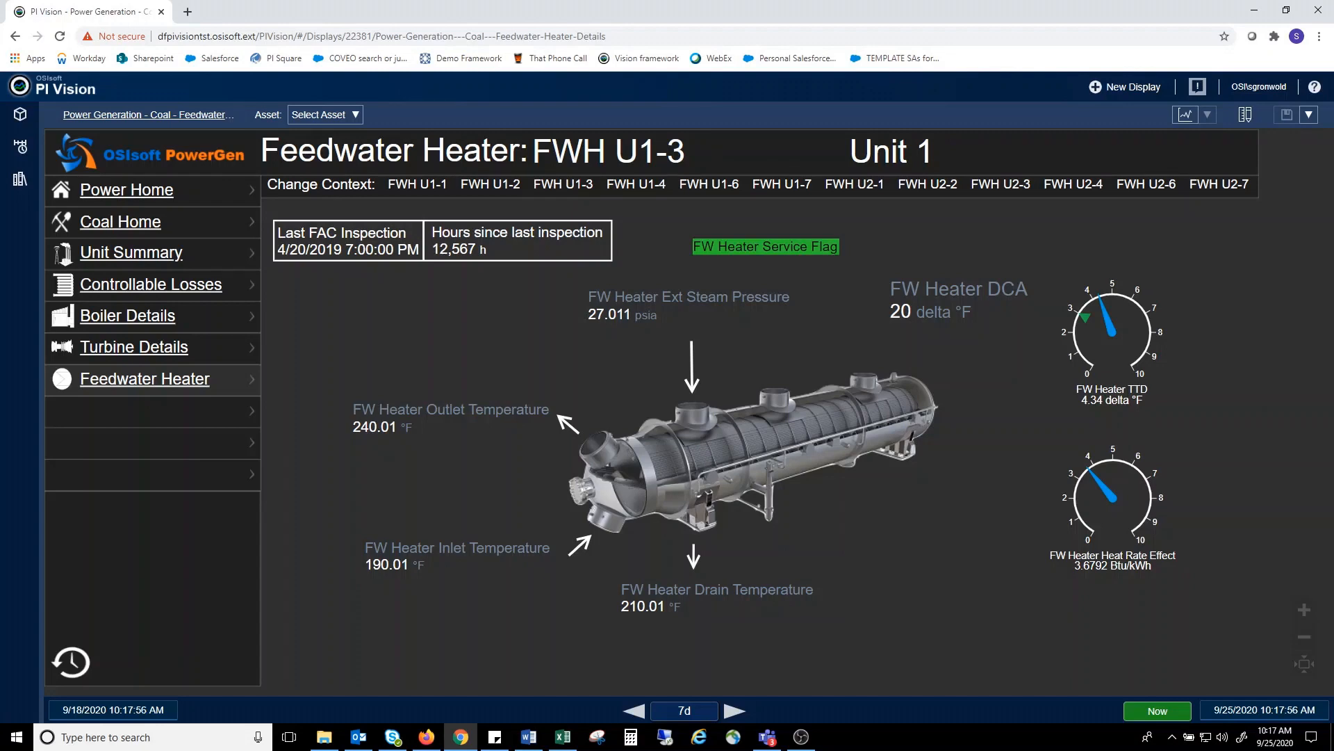
{"action": "mouse_move", "coordinate": [798, 267]}
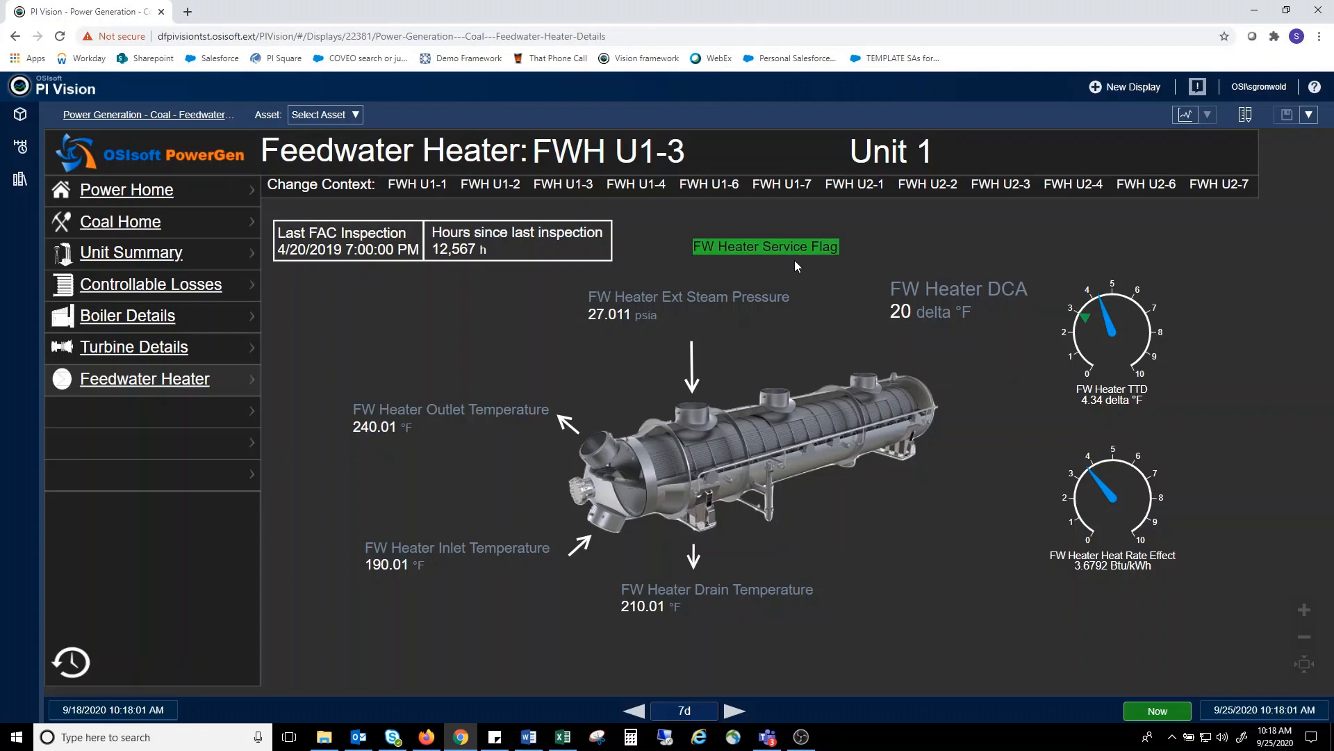
{"action": "mouse_move", "coordinate": [809, 295]}
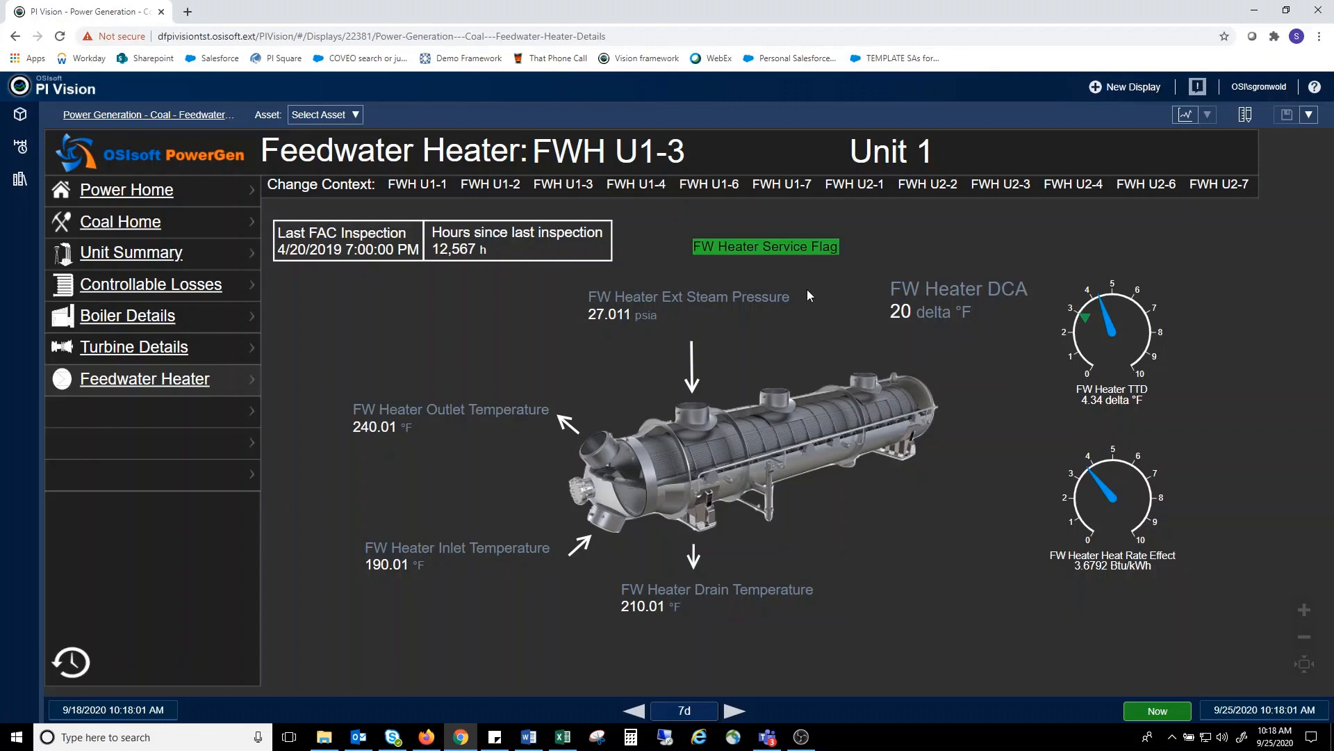
{"action": "mouse_move", "coordinate": [348, 286]}
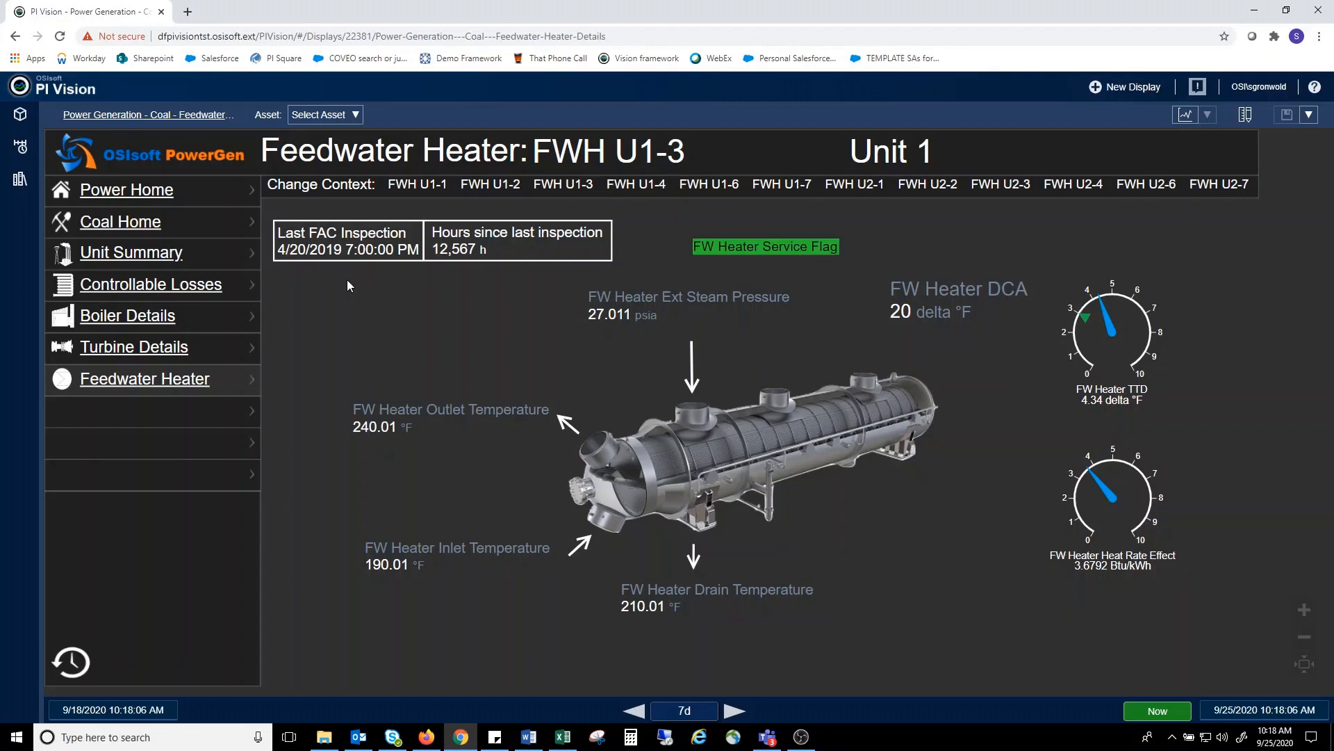
{"action": "mouse_move", "coordinate": [339, 283]}
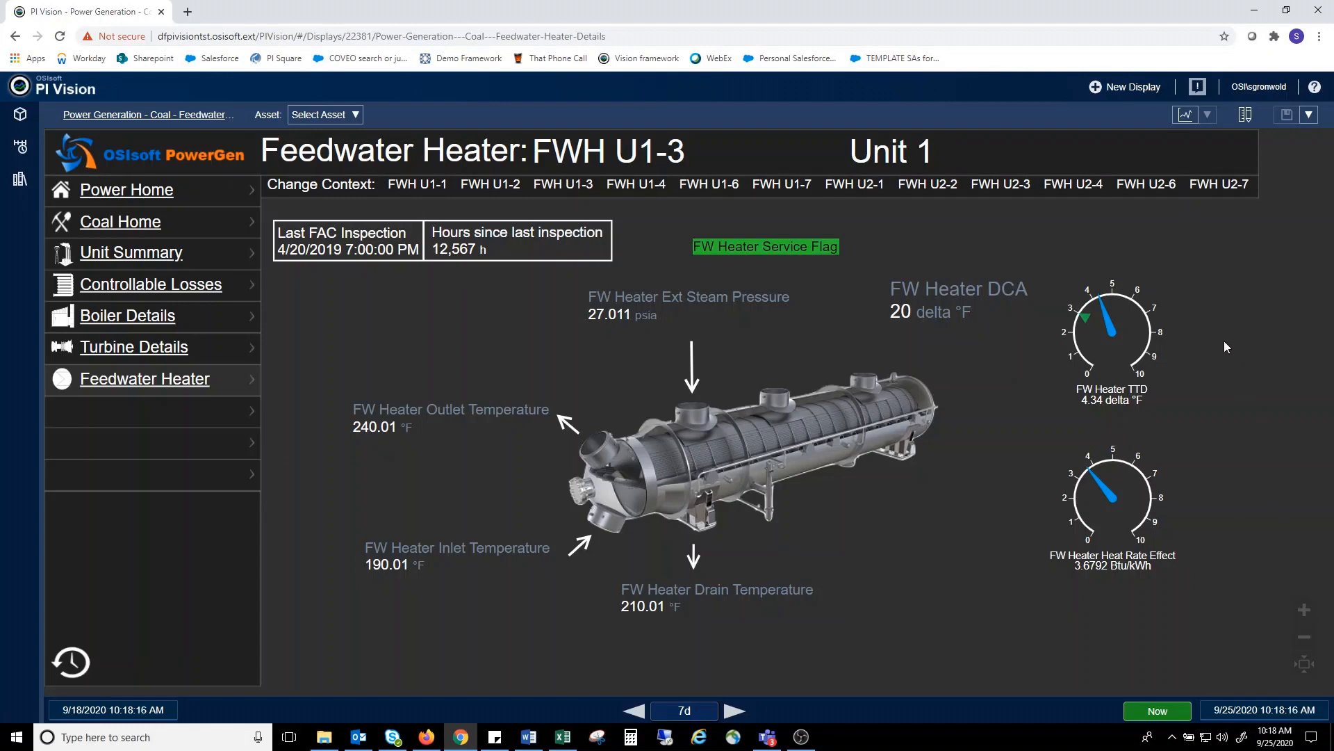
{"action": "mouse_move", "coordinate": [1259, 373]}
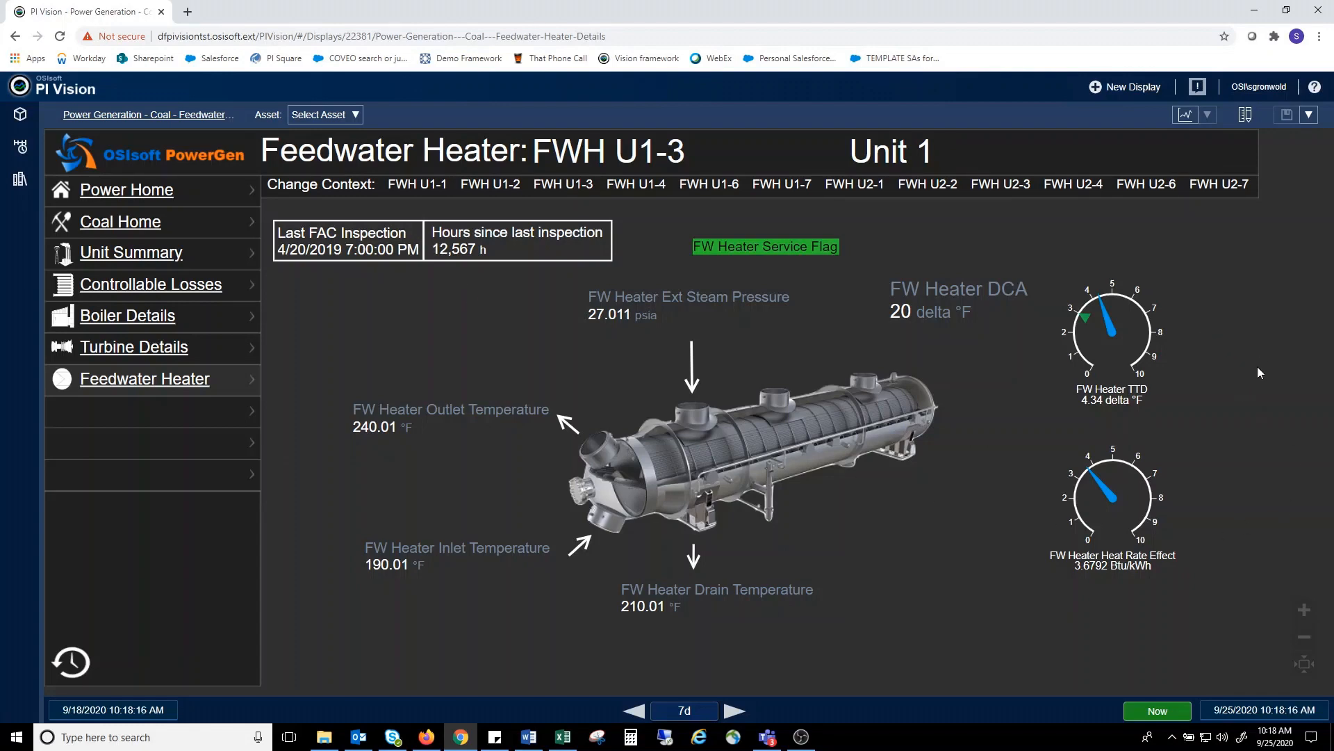
{"action": "mouse_move", "coordinate": [1109, 328]}
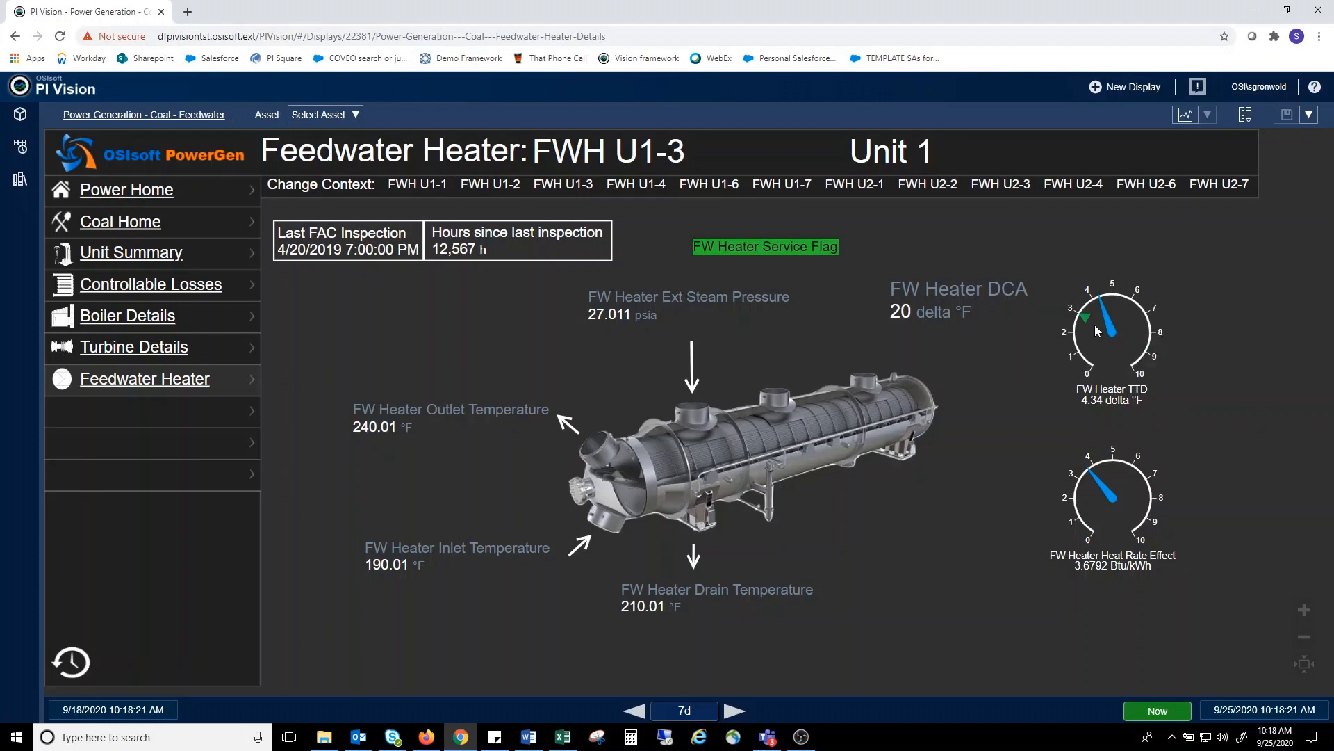
{"action": "mouse_move", "coordinate": [1320, 390]}
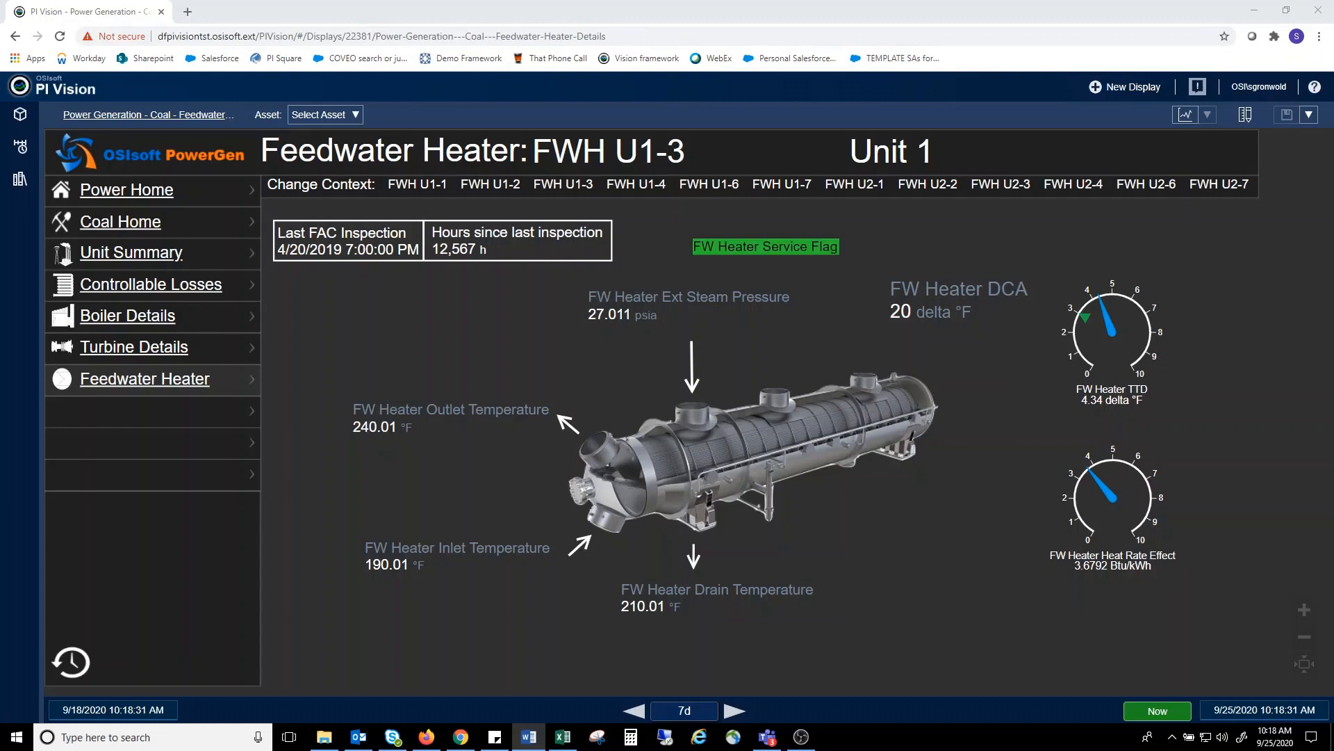
{"action": "mouse_move", "coordinate": [864, 275]}
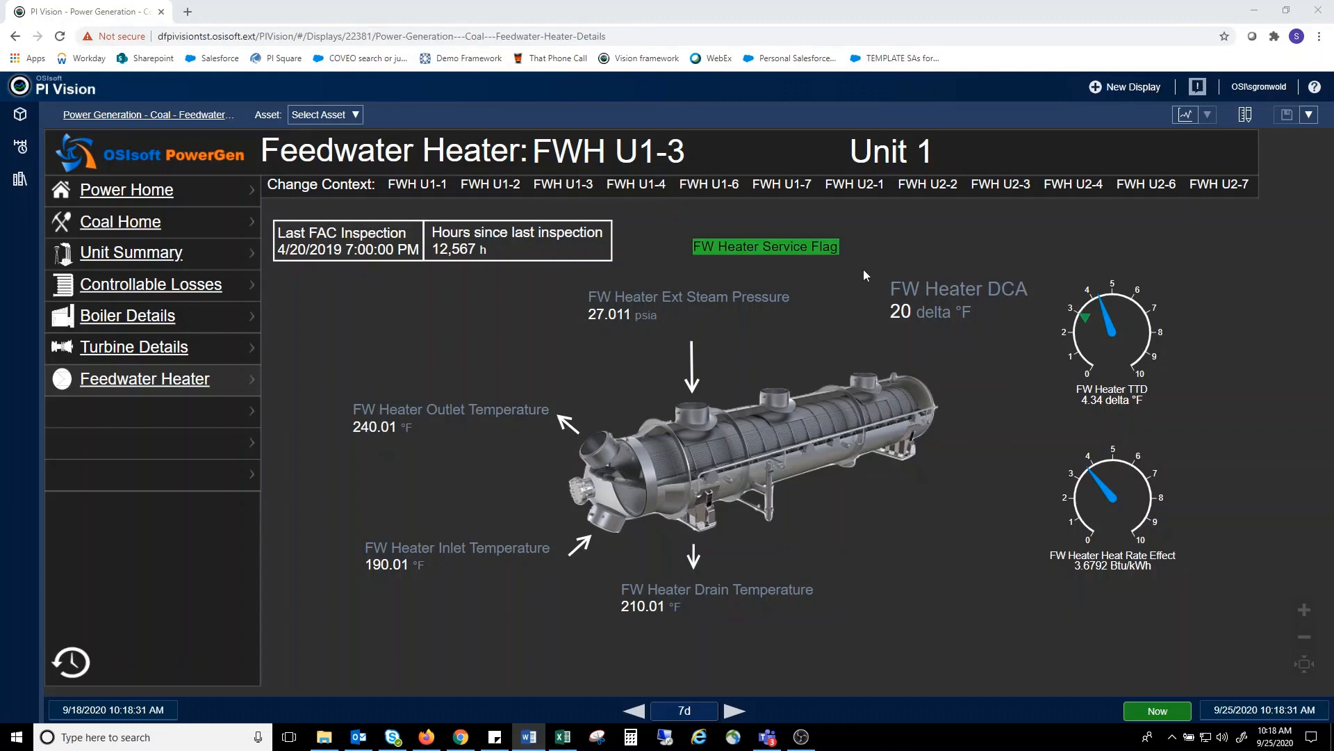
{"action": "mouse_move", "coordinate": [545, 189]}
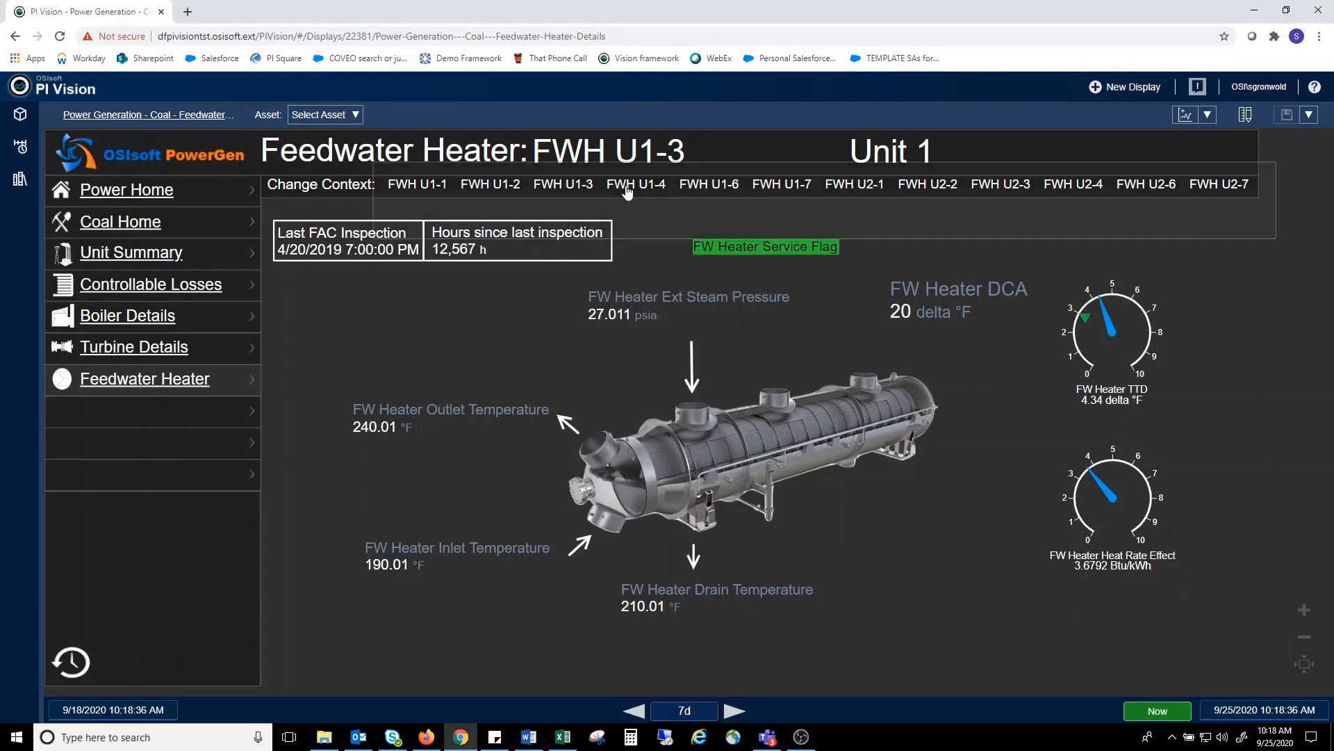
{"action": "left_click", "coordinate": [635, 183]}
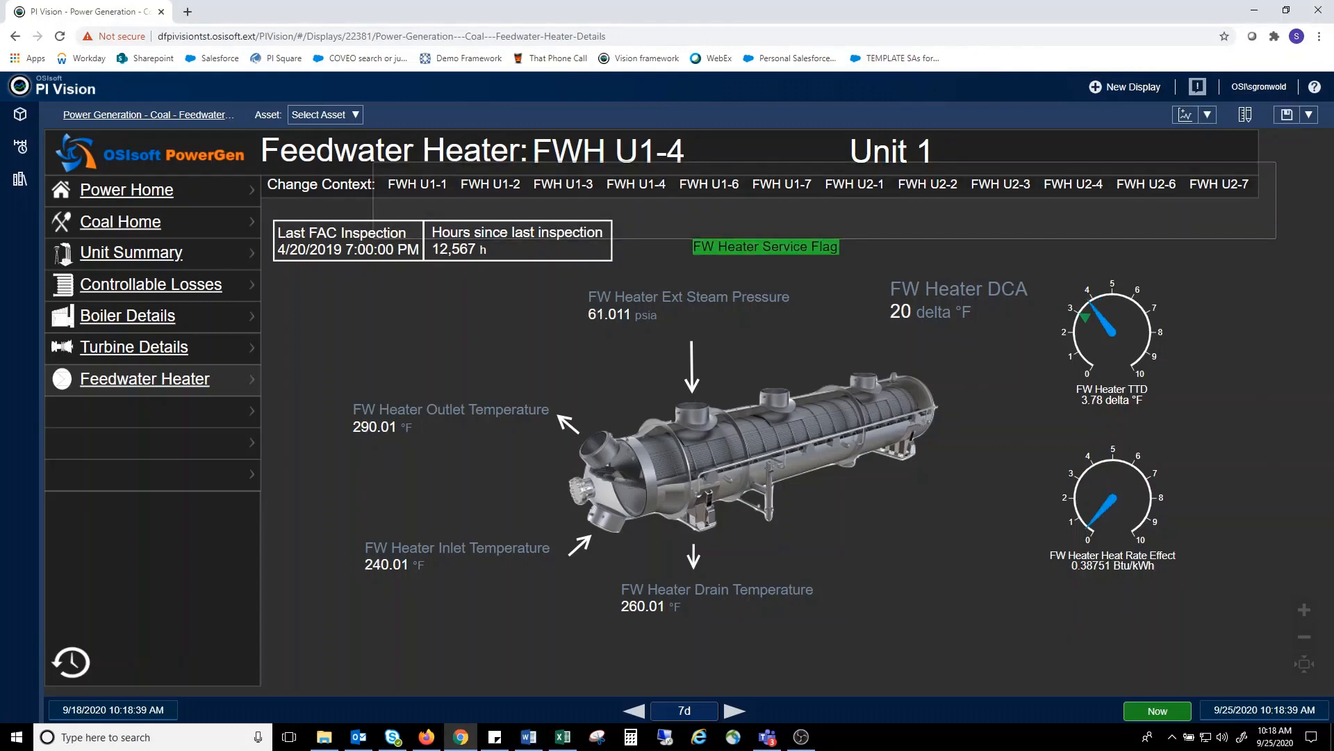